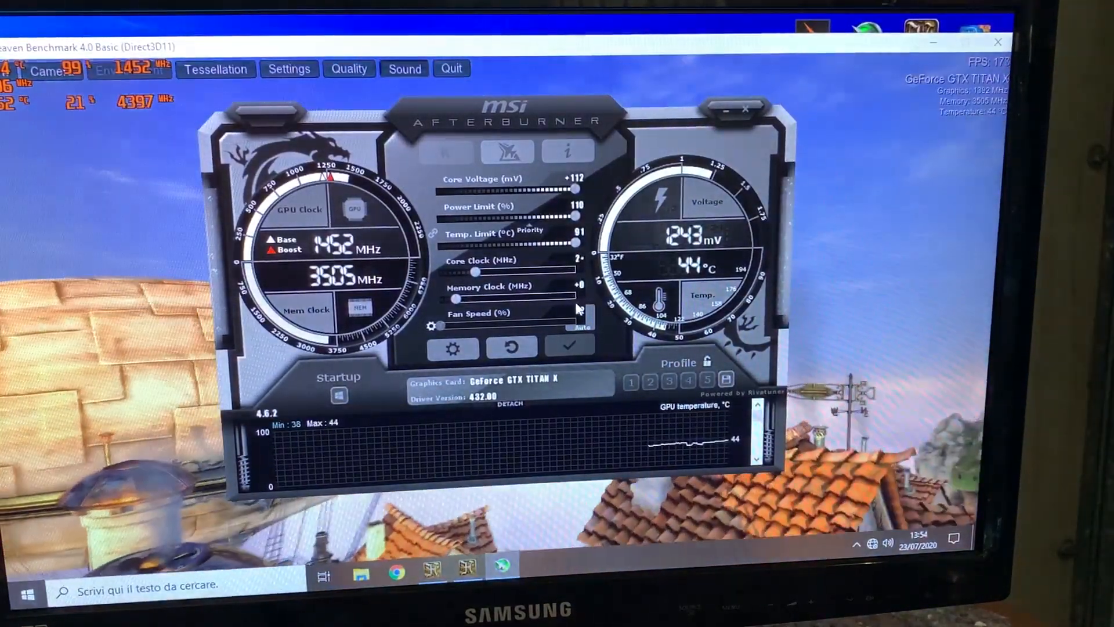
Run the Heaven benchmark windowed and bring Afterburner forward with a +250 core clock offset.
left_click(568, 347)
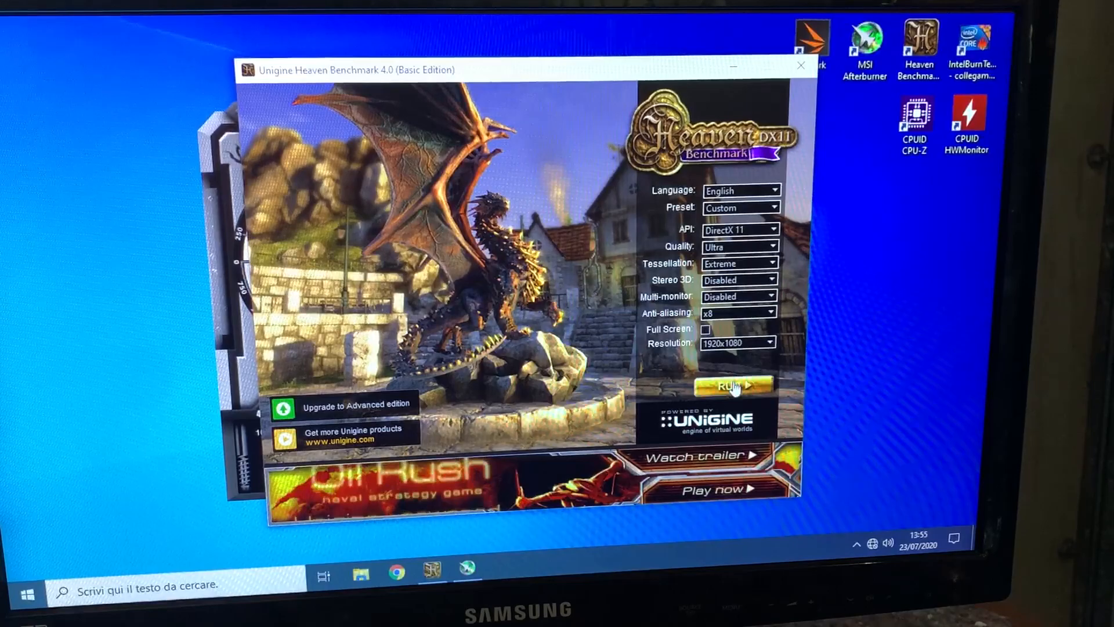
left_click(730, 385)
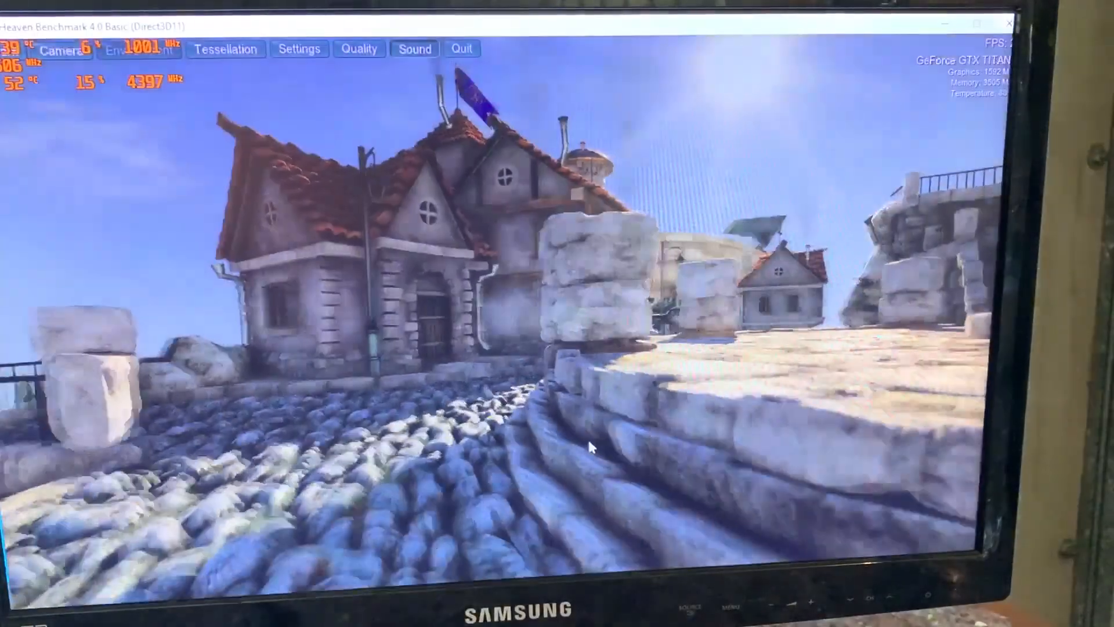
left_click(14, 593)
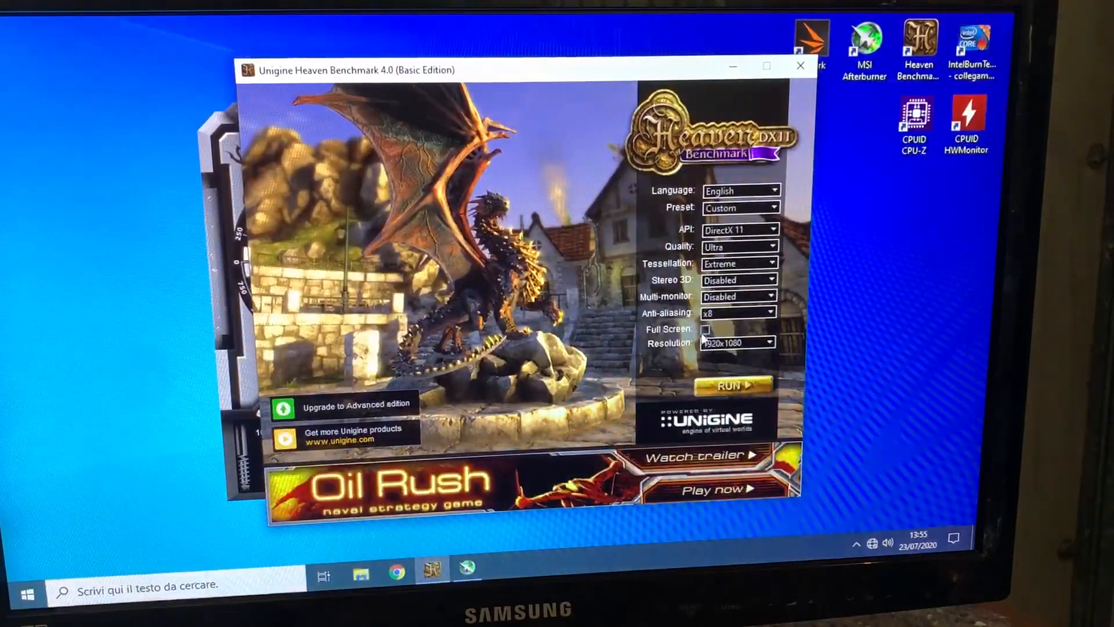
left_click(733, 385)
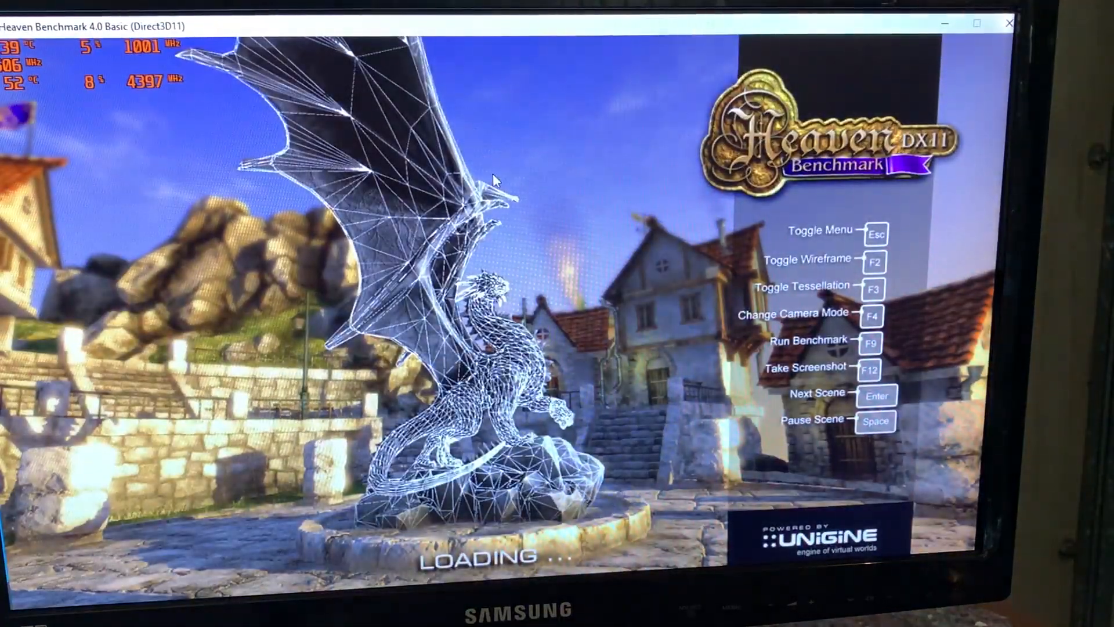
mouse_move(496, 155)
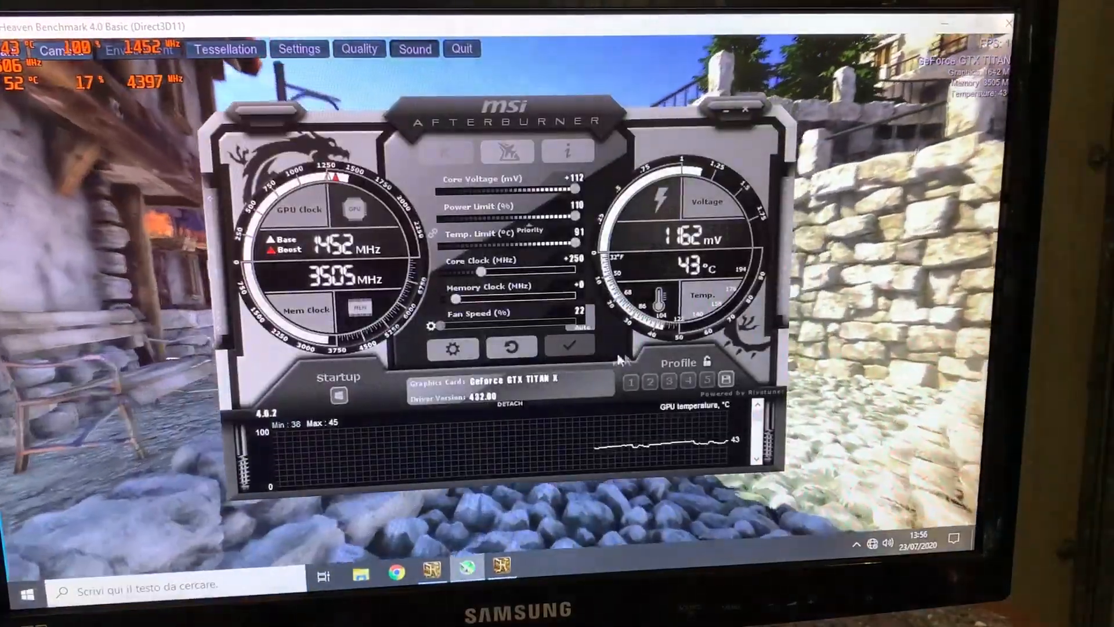
Apply the +250 core and +600 memory offsets and save the overclock as profile 2.
left_click(628, 378)
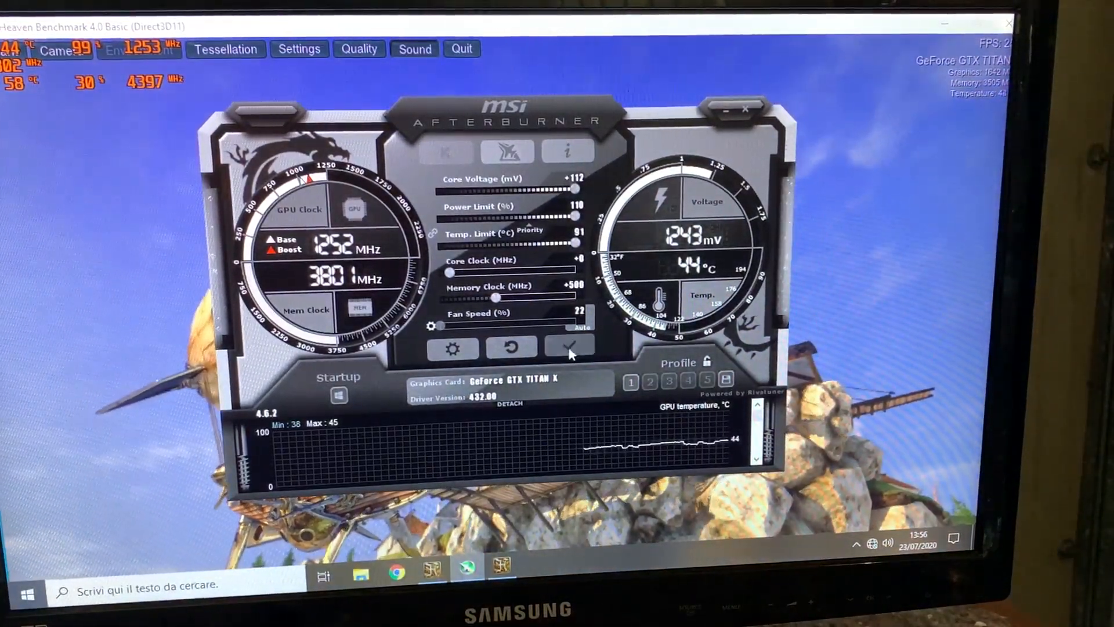
left_click(568, 347)
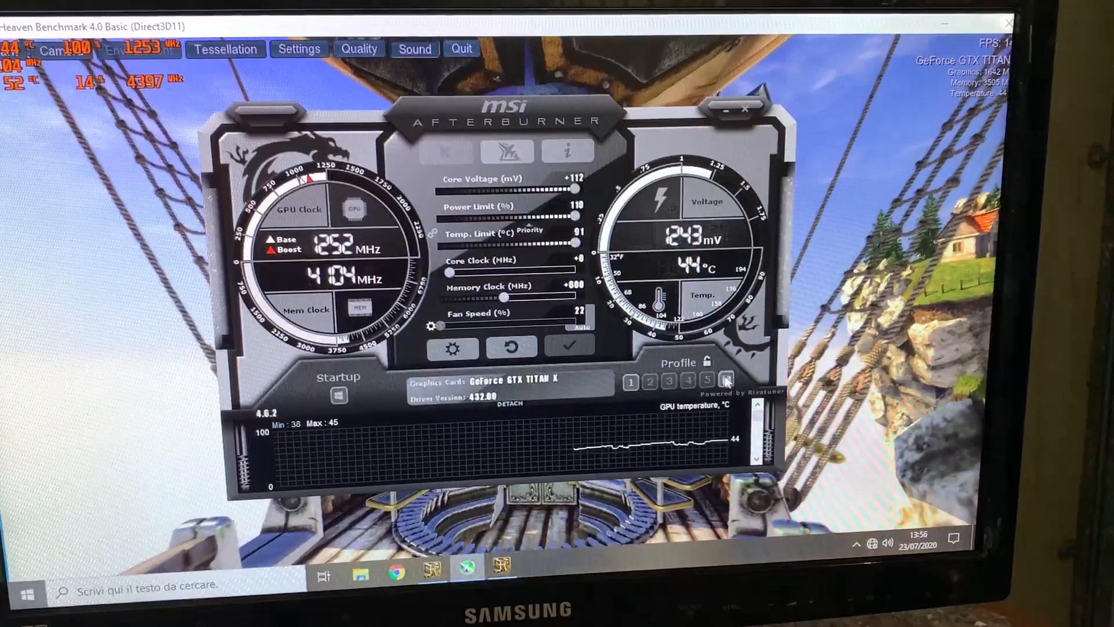
left_click(649, 382)
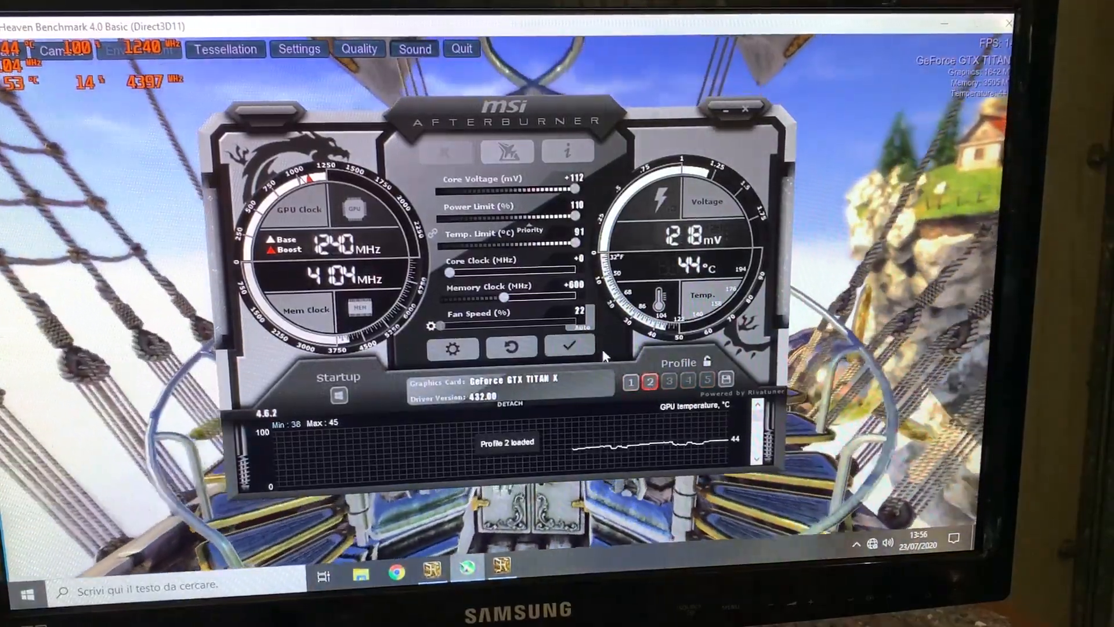